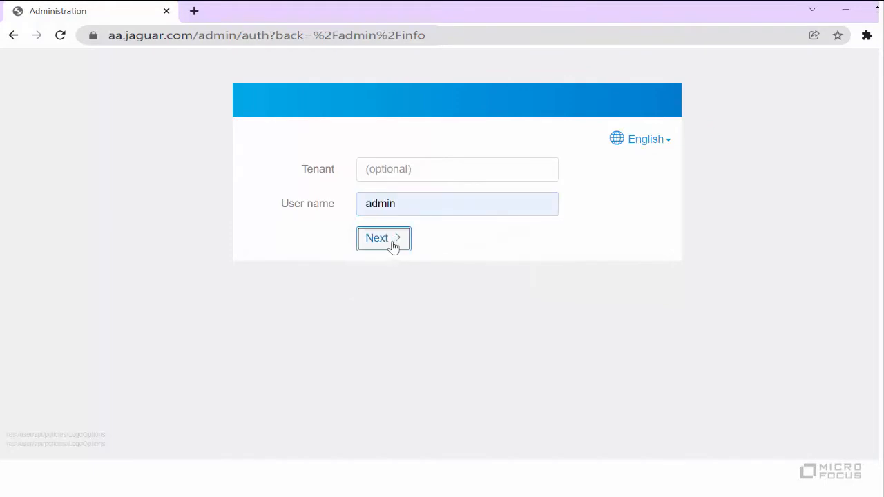
Step: Sign in to the portal as admin with the password
click(383, 237)
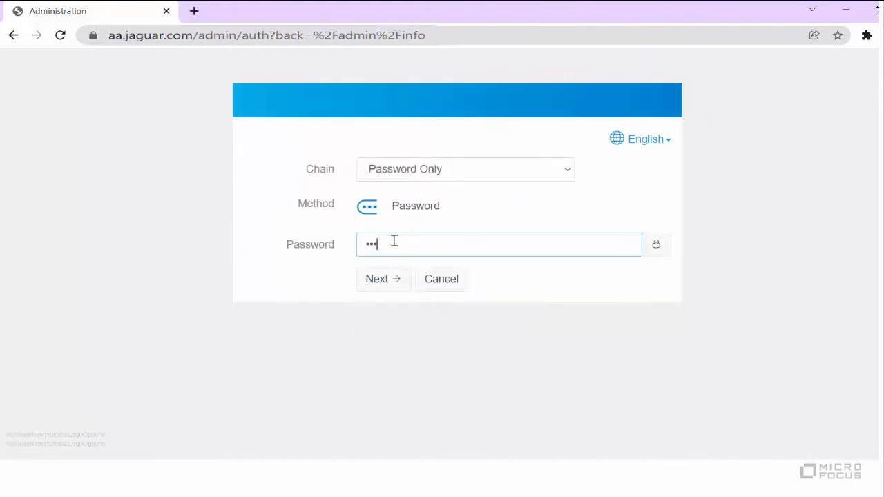
text(•••)
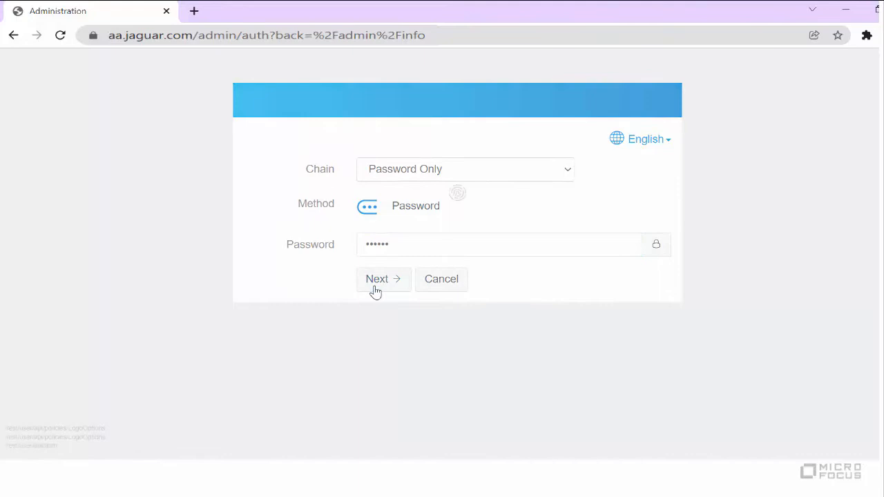
click(377, 279)
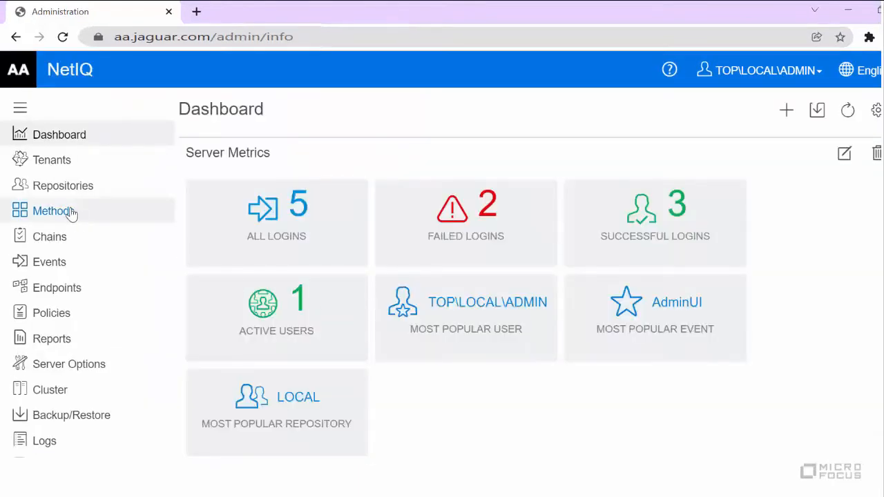
Step: Save the Card method with Enable Tap&Go left off
click(53, 210)
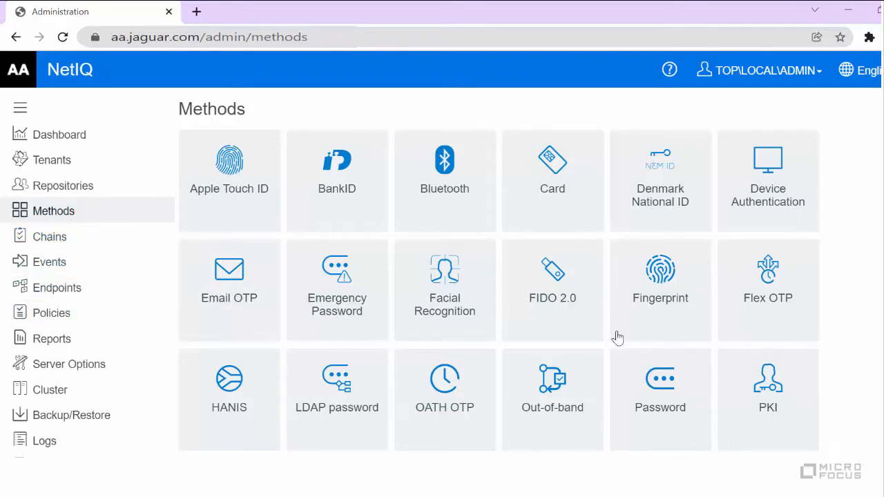
click(552, 173)
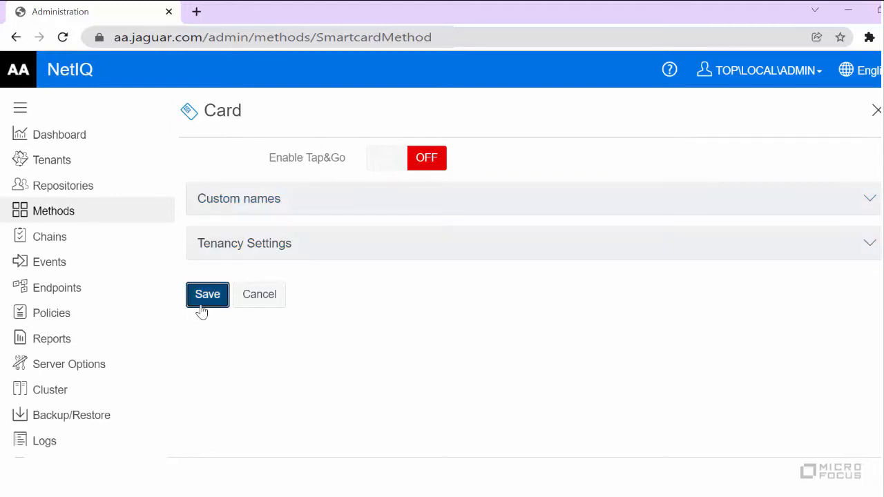
click(207, 295)
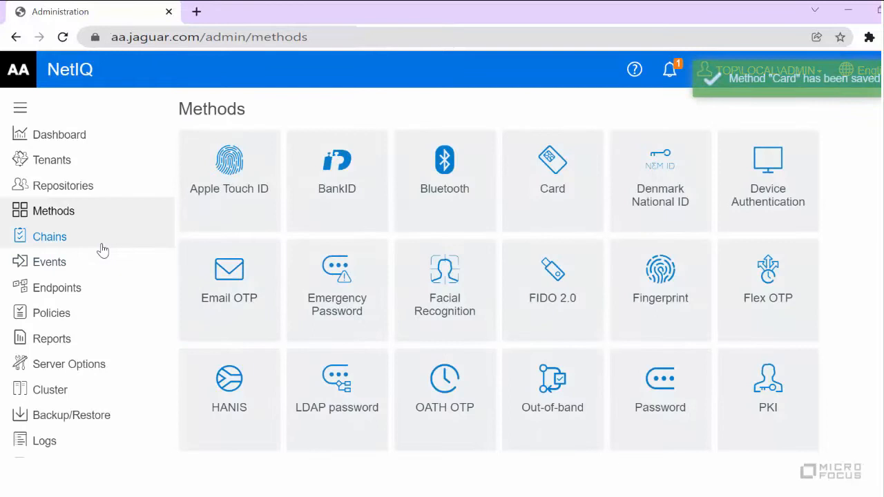
Step: Start a new chain named 'LDAP + NFC'
click(50, 236)
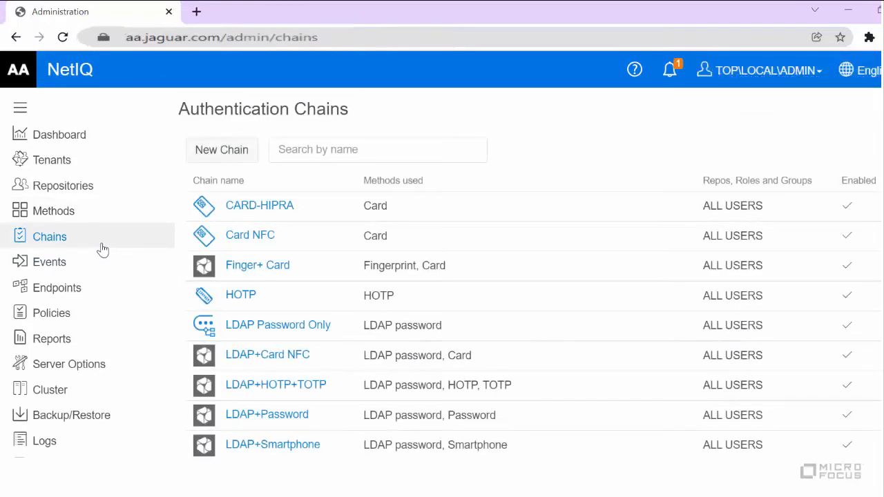
click(221, 149)
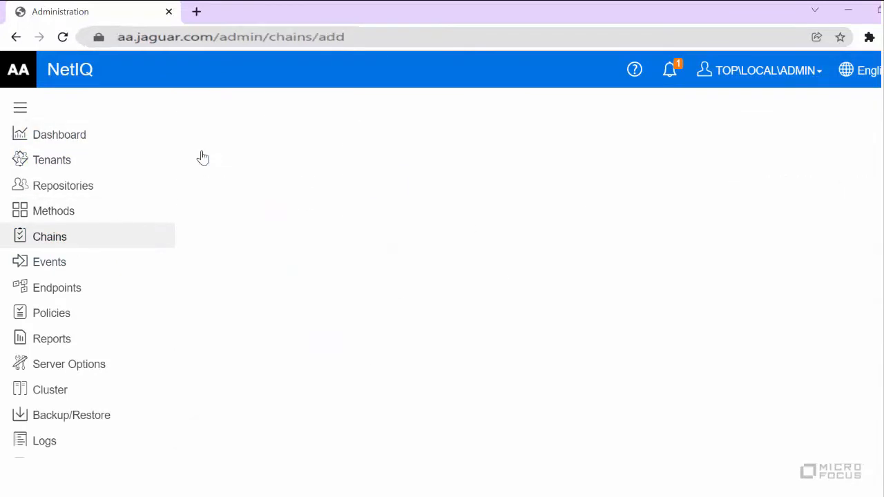
text(LDAP +)
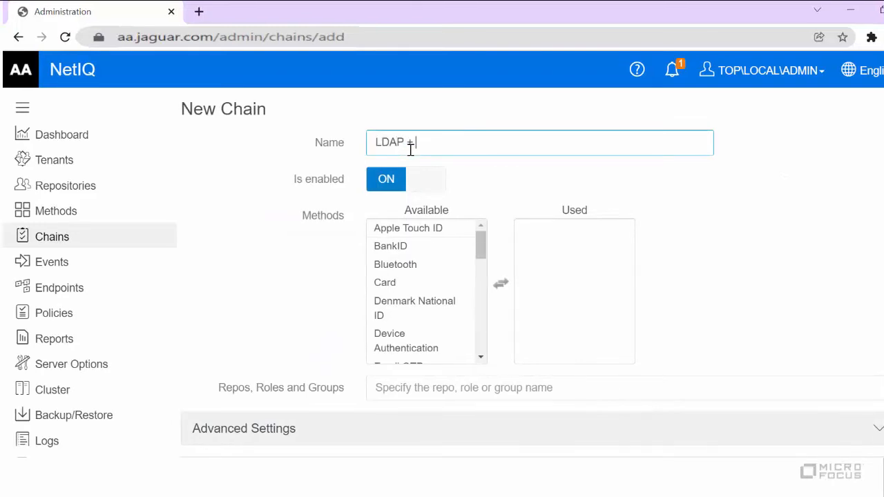
text(NFC)
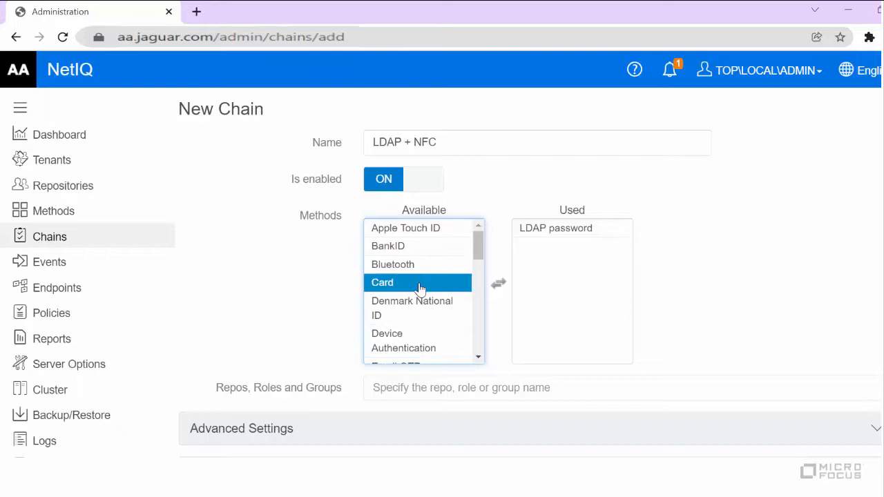
Step: Add Card to the chain's used methods and assign it to ALL USERS
double_click(382, 282)
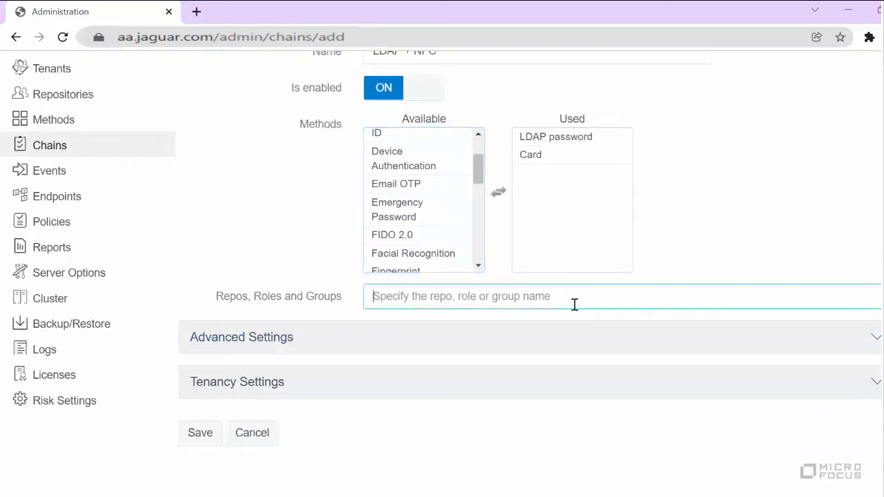
text(all)
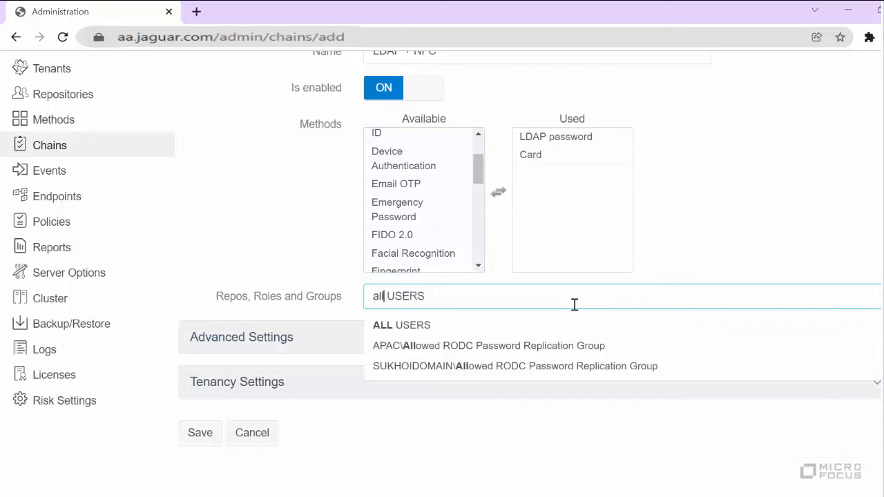
click(401, 325)
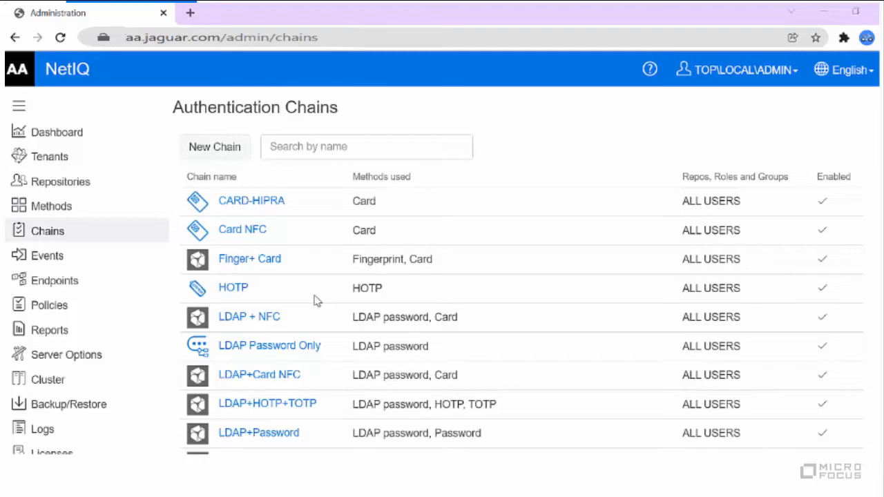
Step: Start a new event named 'NAM - NFC'
click(47, 255)
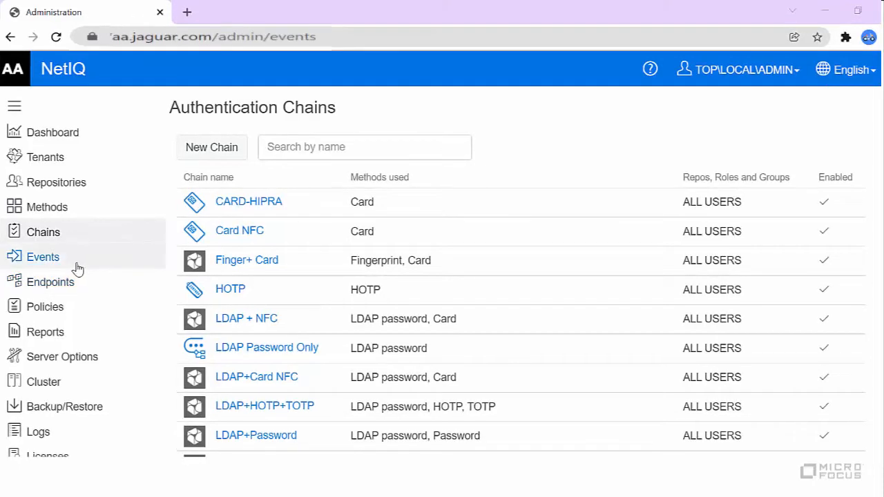
click(43, 256)
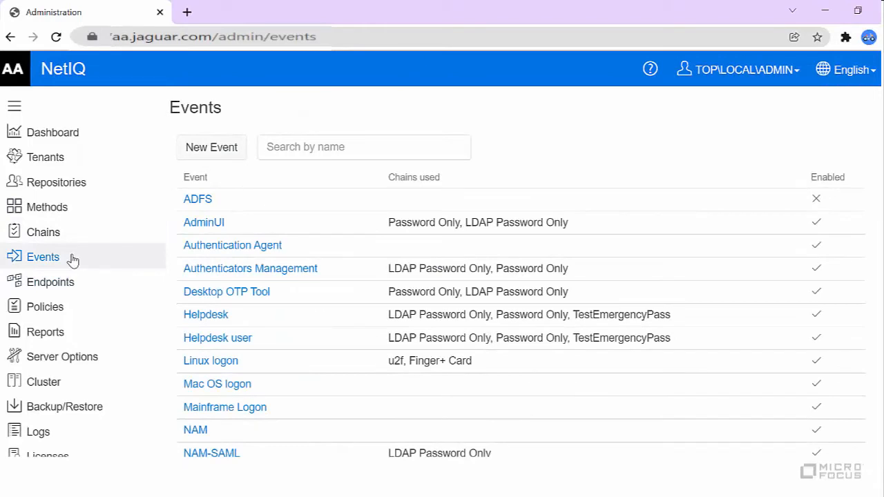
click(211, 147)
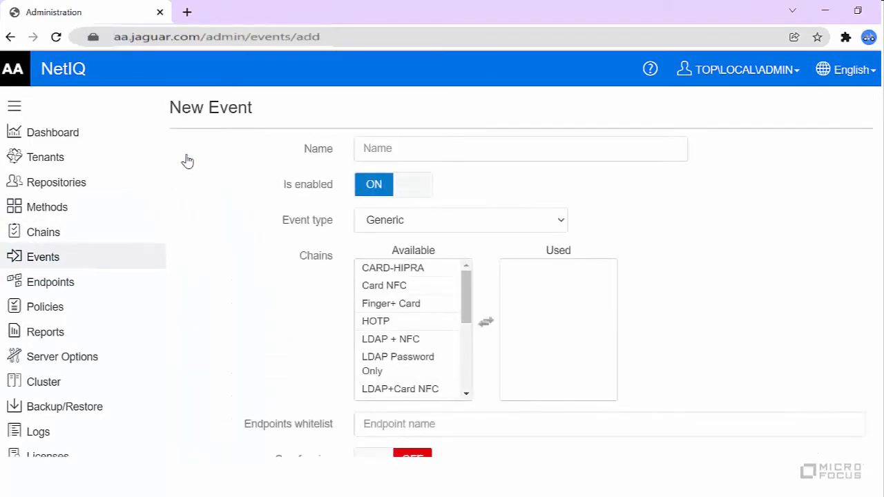
text(NAM)
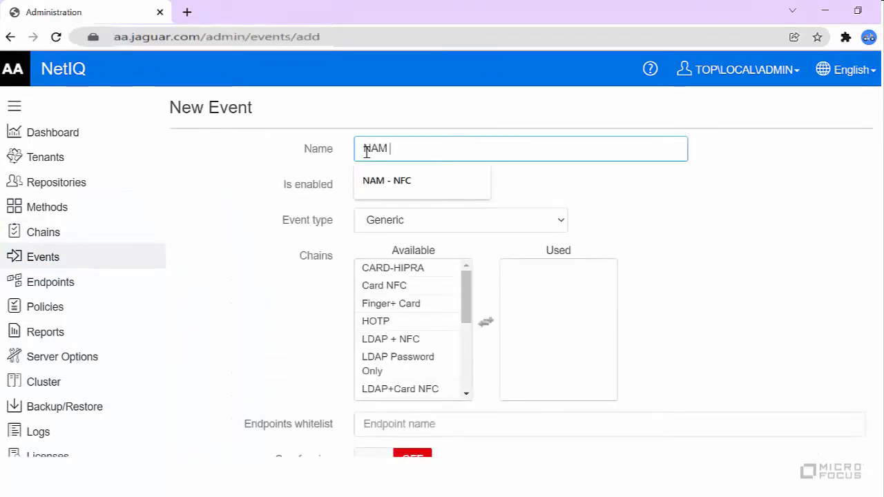
click(387, 180)
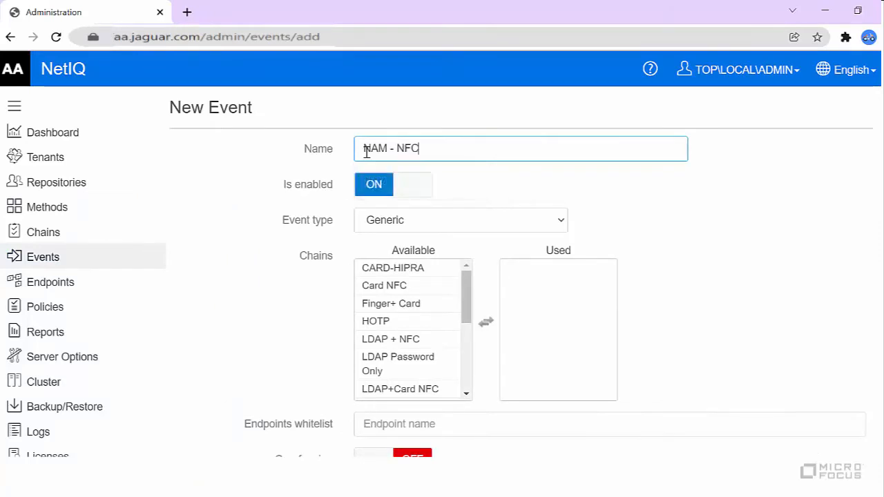
Step: Set event type to OAuth2 / OpenID Connect and add the LDAP + NFC chain
click(461, 220)
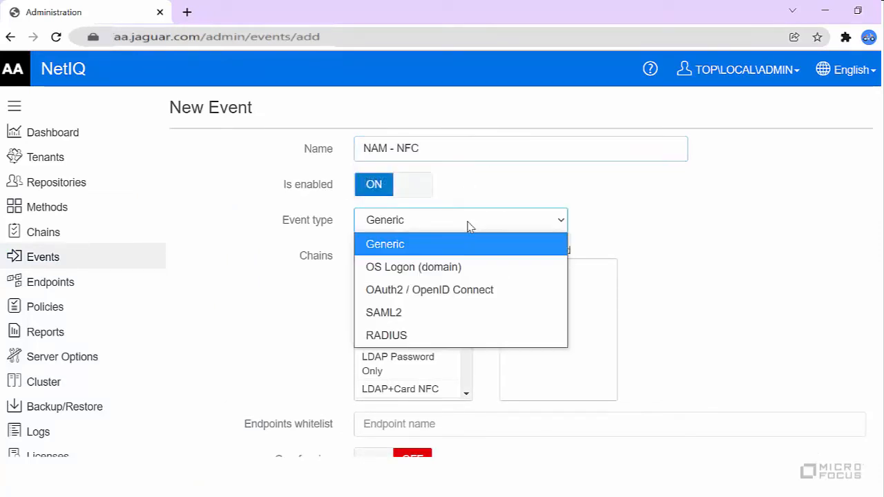
mouse_move(447, 289)
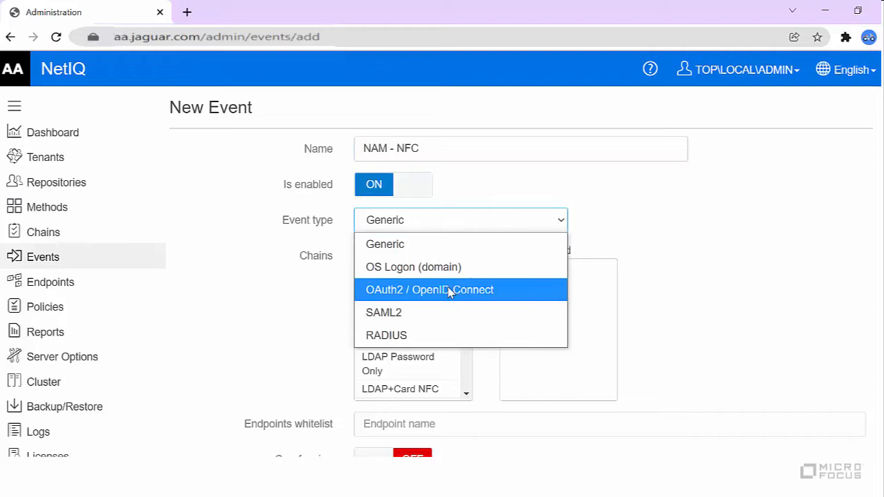
click(429, 290)
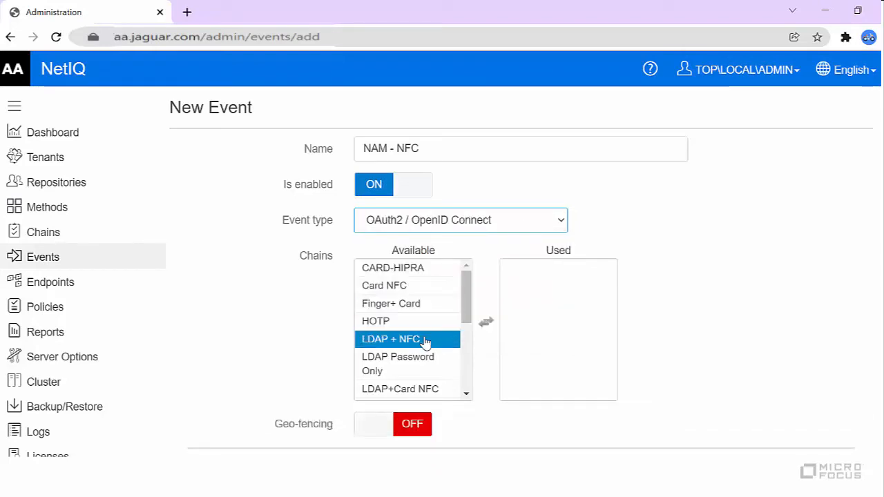
double_click(391, 339)
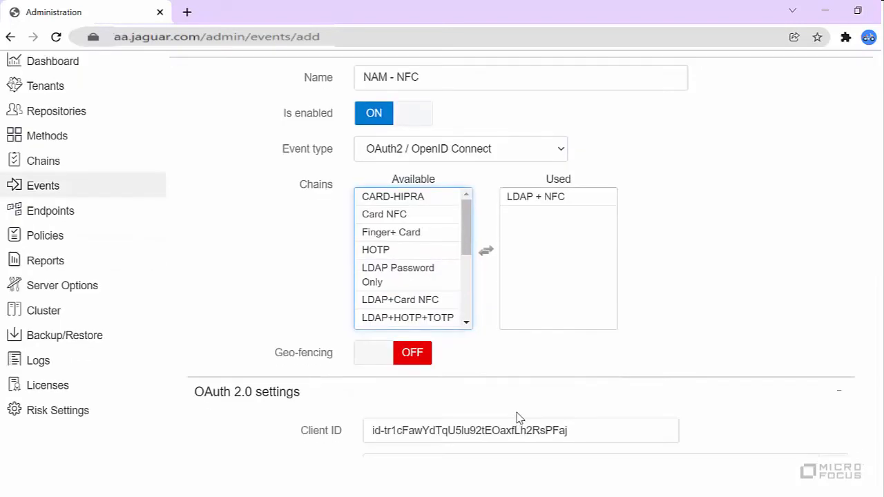
Step: Paste the nam32-idp OAuth callback URL into the Redirect URIs box
scroll(down, 3)
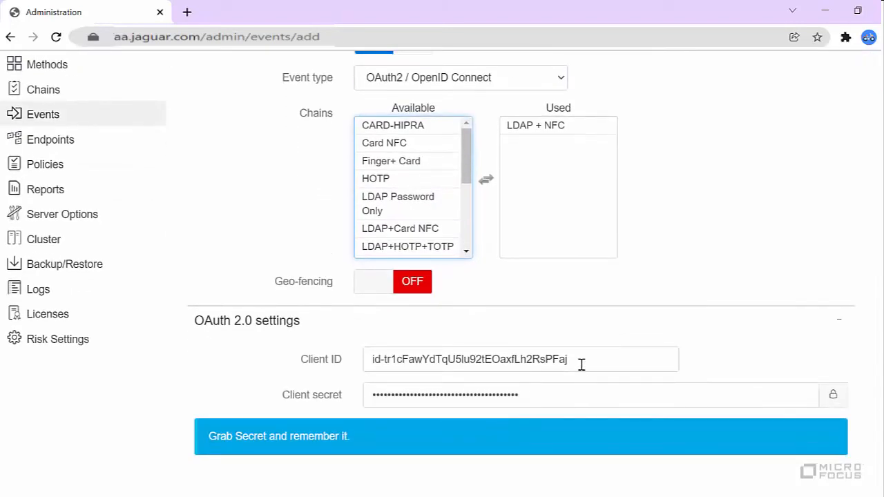
mouse_move(577, 398)
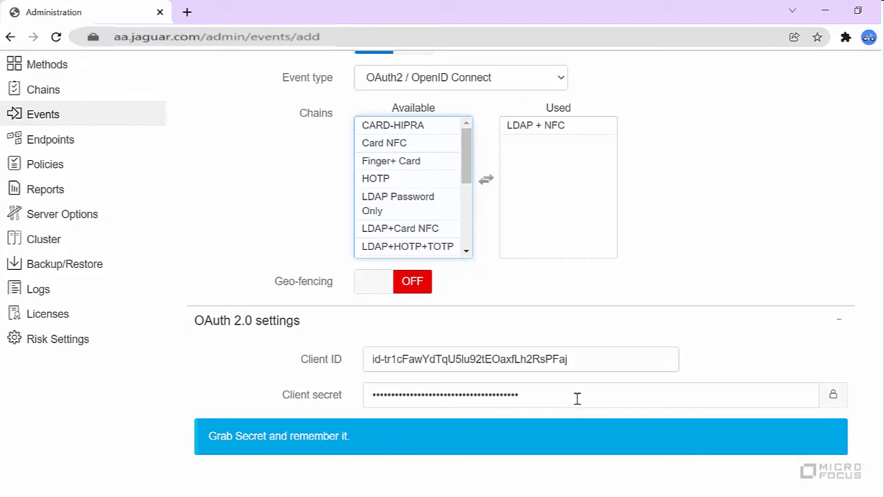
scroll(down, 3)
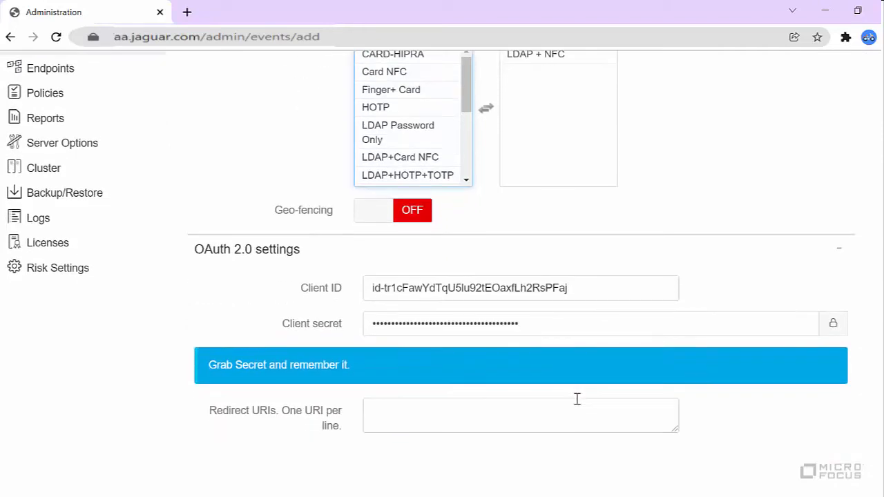
click(432, 414)
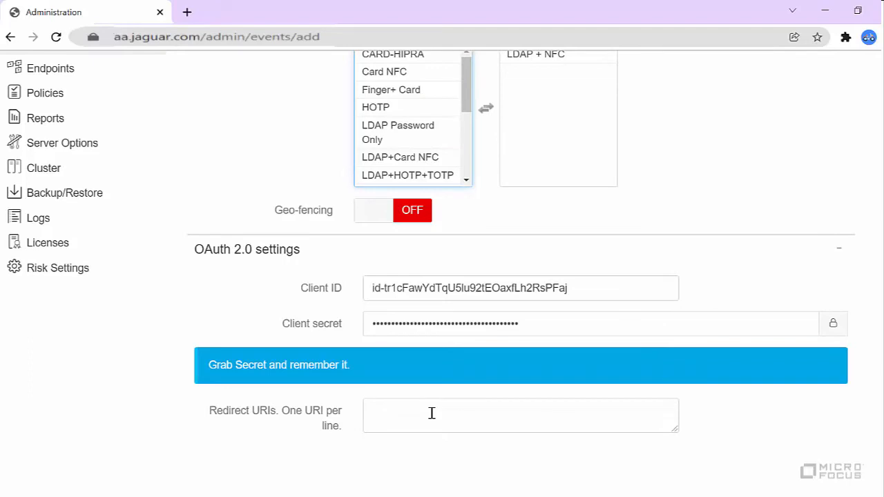
right_click(431, 412)
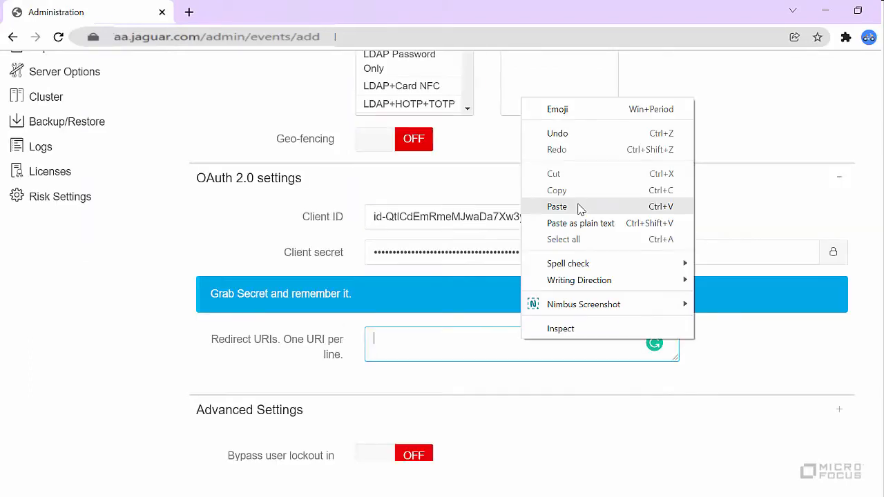
click(556, 207)
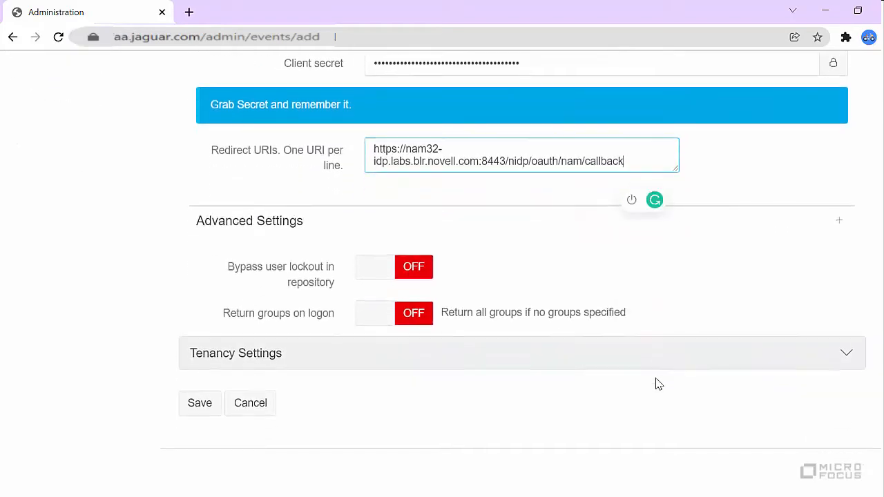